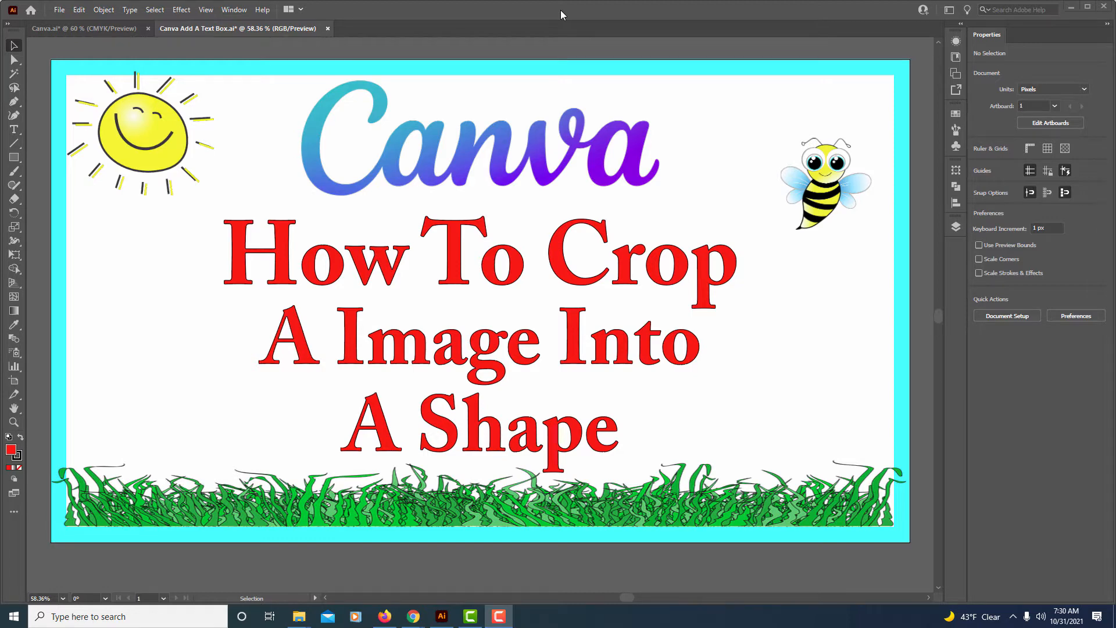
mouse_move(1074, 8)
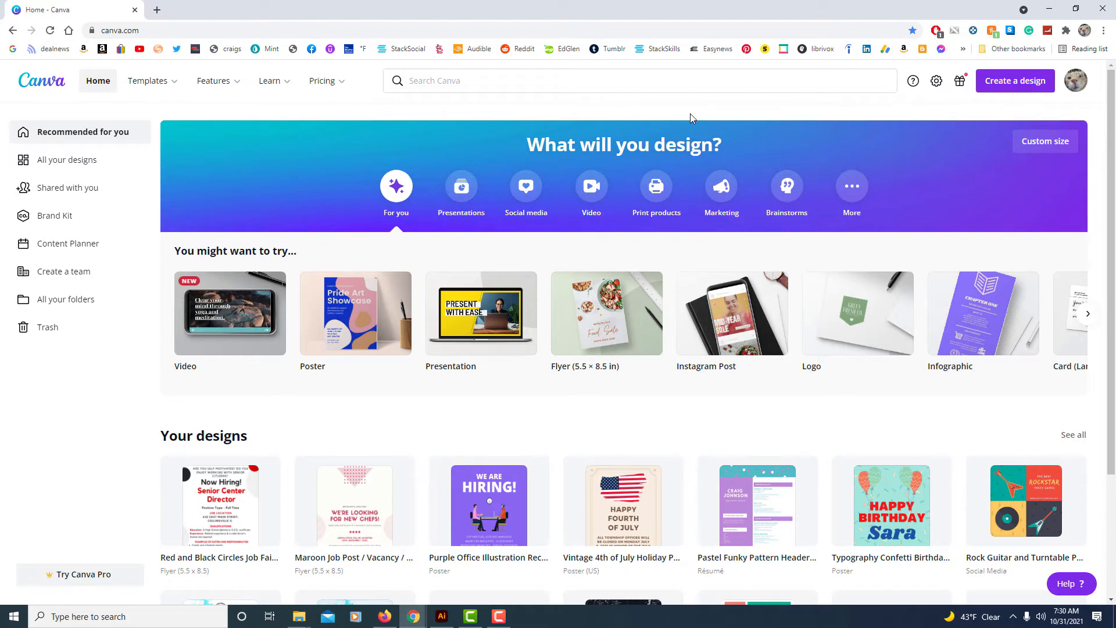
mouse_move(337, 316)
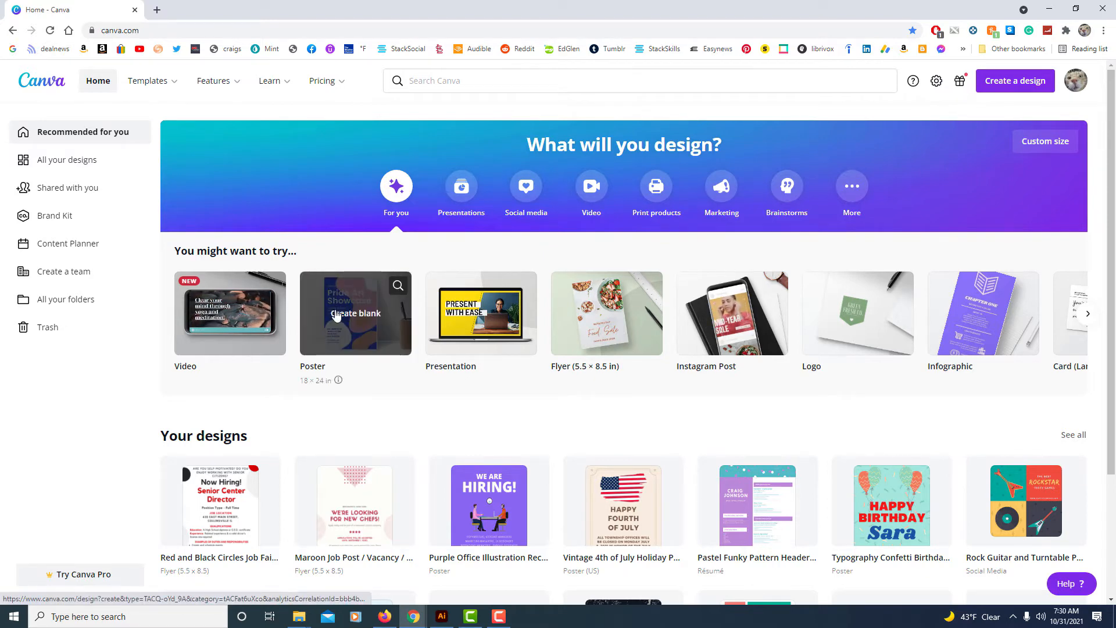
Start a new blank Poster design from the Canva home page
left_click(355, 312)
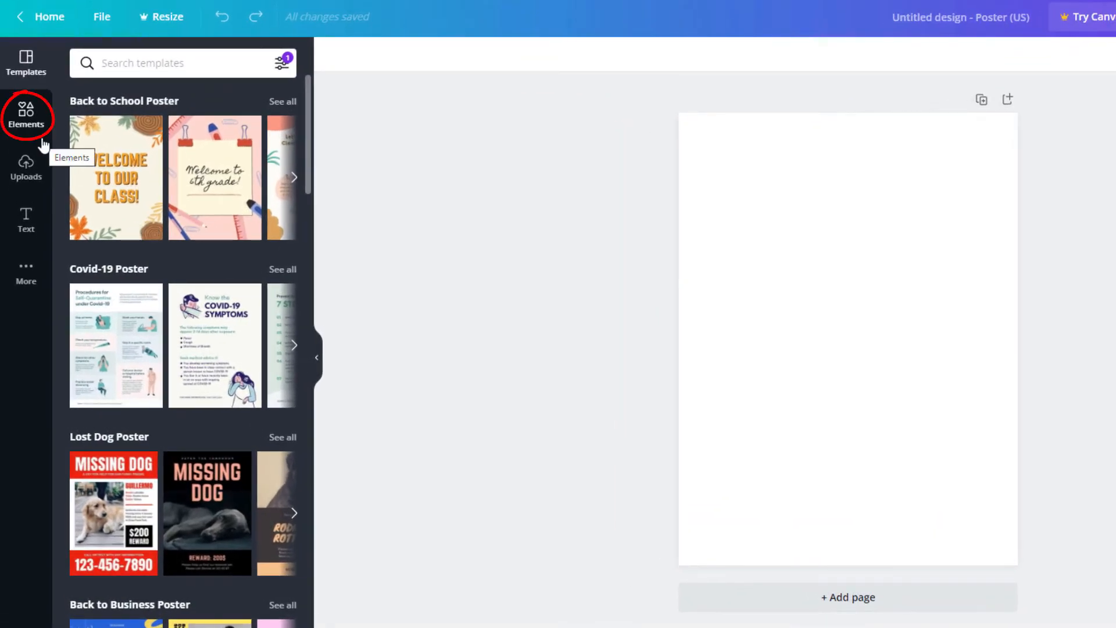
mouse_move(35, 131)
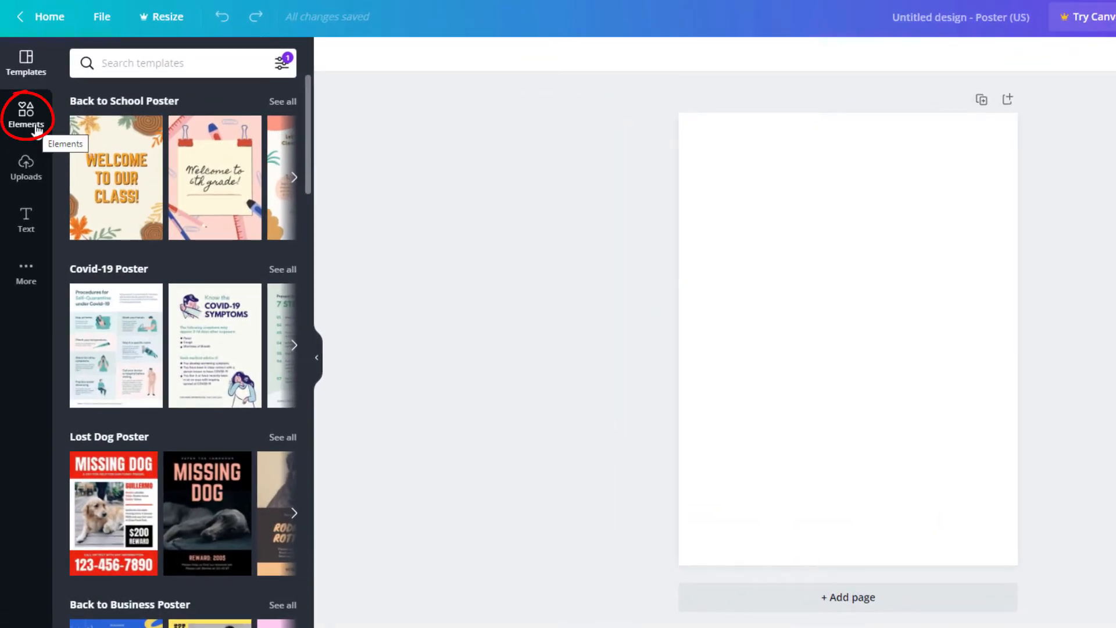
Show the full Frames collection from the Elements panel, paging past the first frame row
left_click(25, 114)
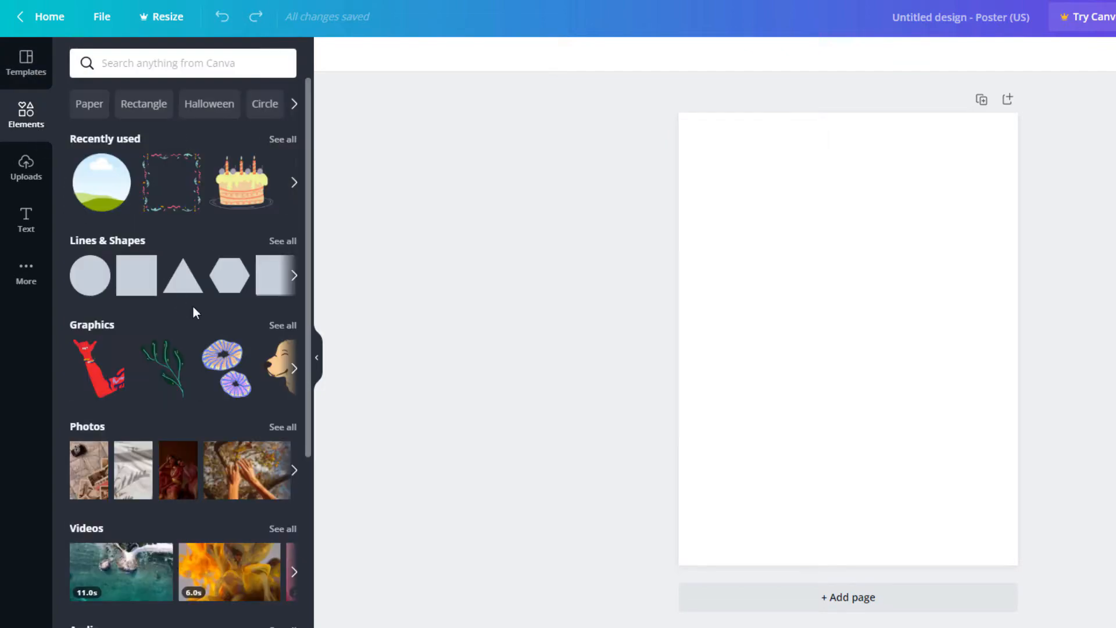
scroll("down", 3)
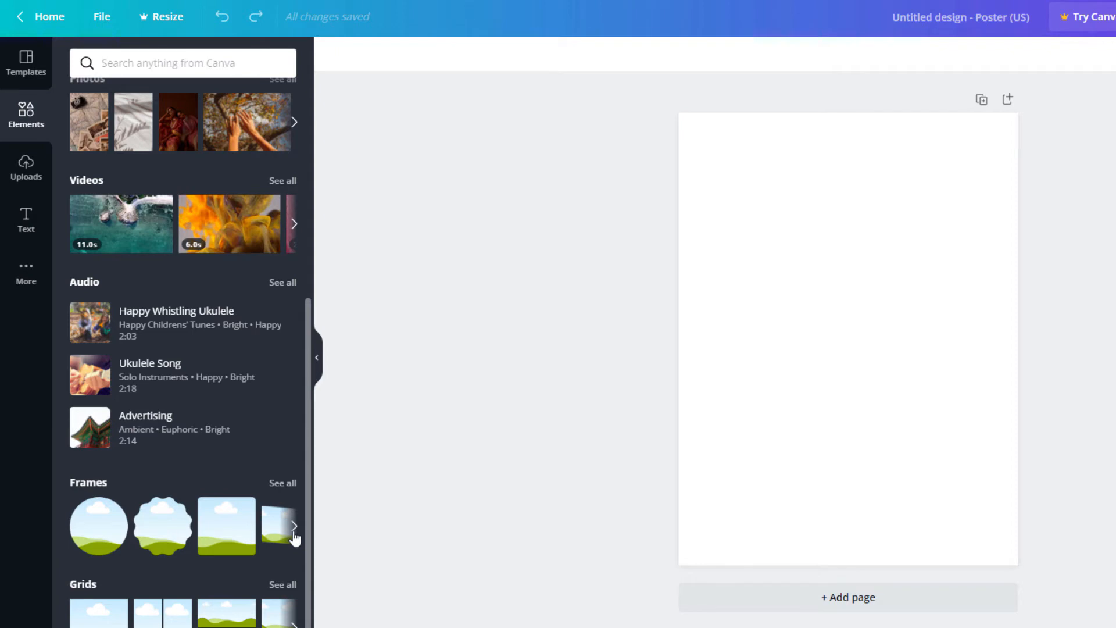
left_click(294, 527)
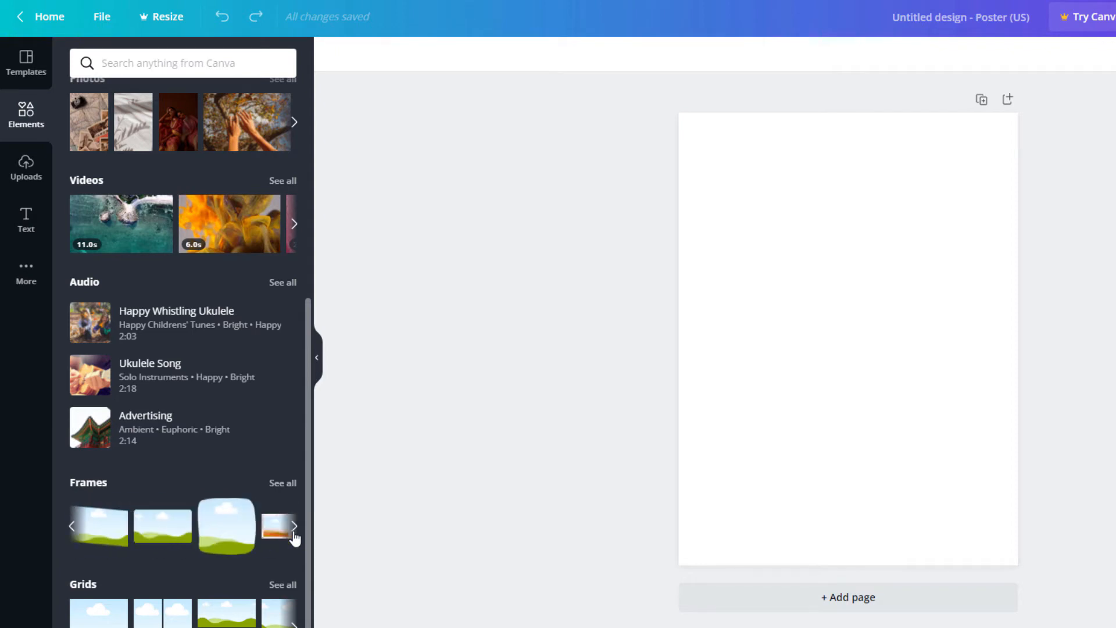
left_click(294, 527)
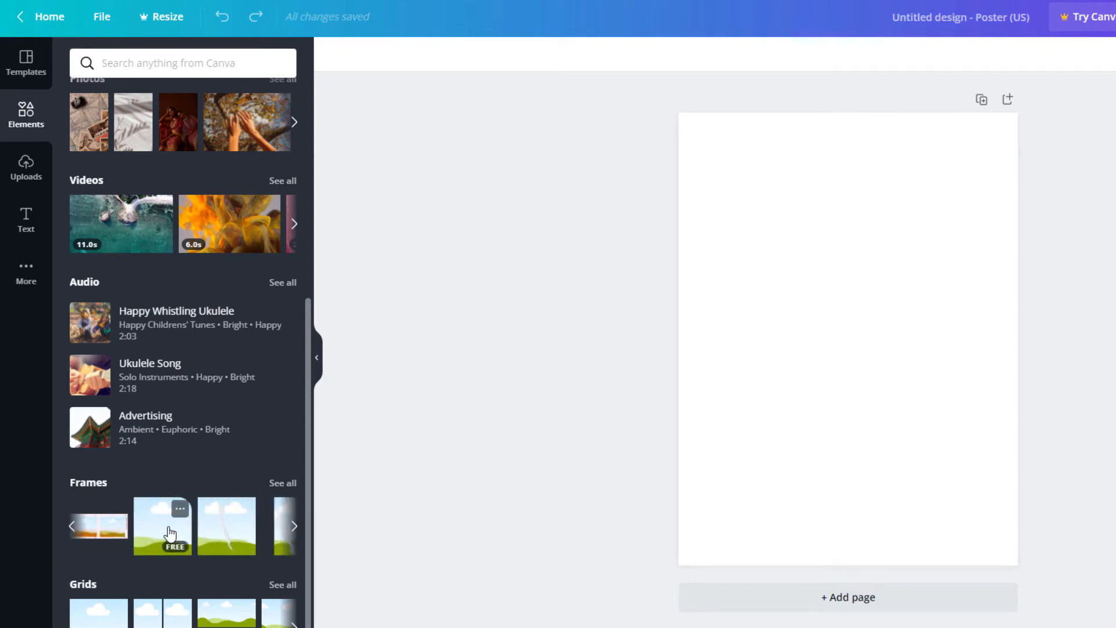
left_click(283, 483)
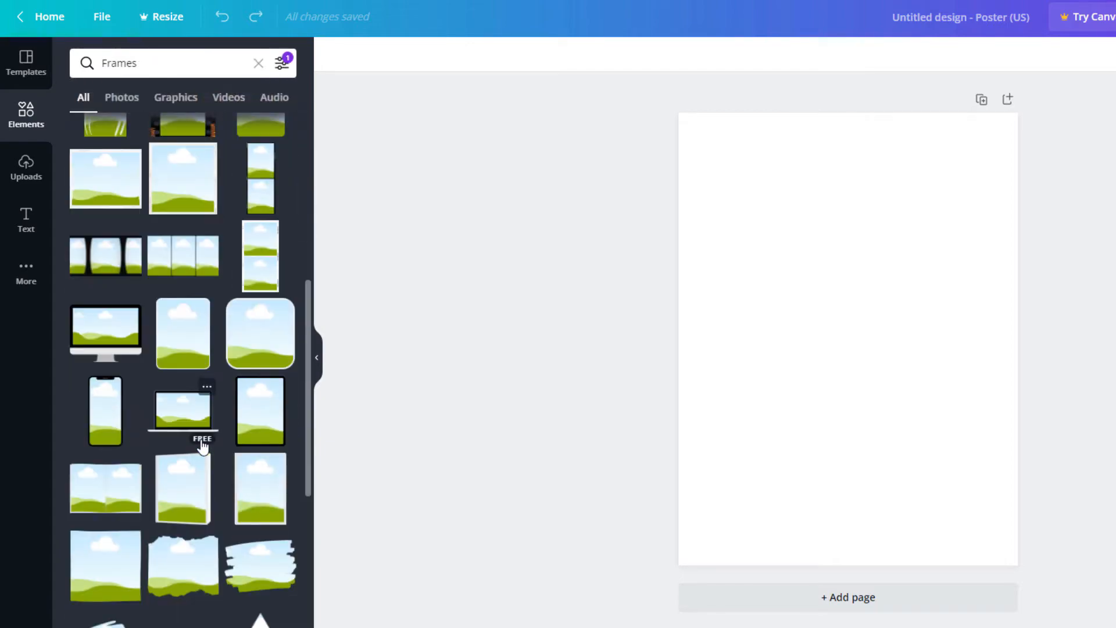
scroll("down", 3)
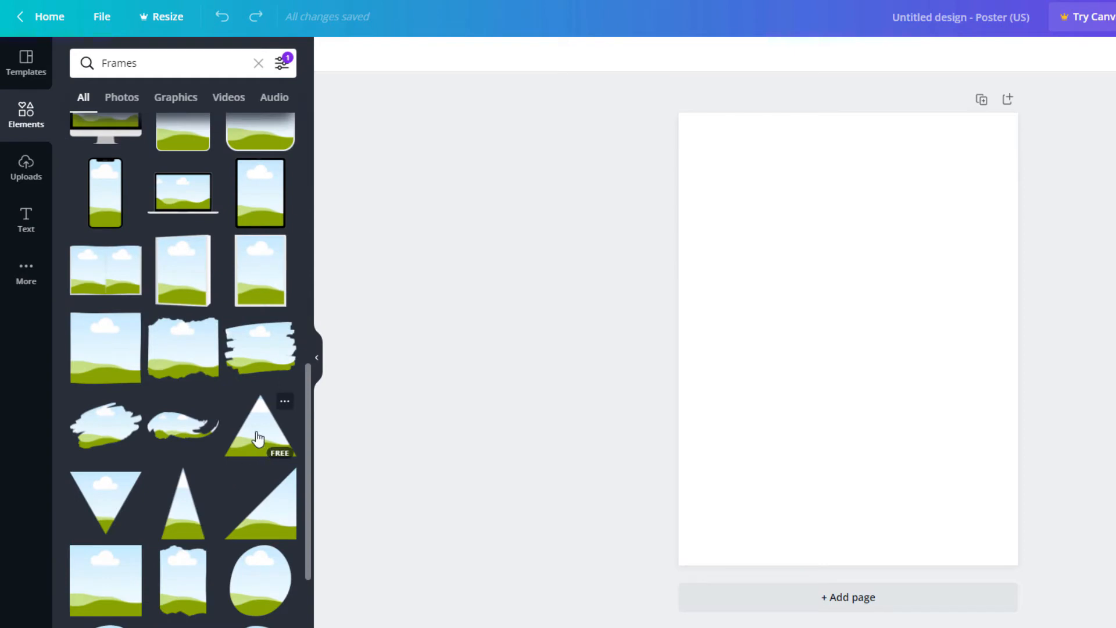
mouse_move(254, 446)
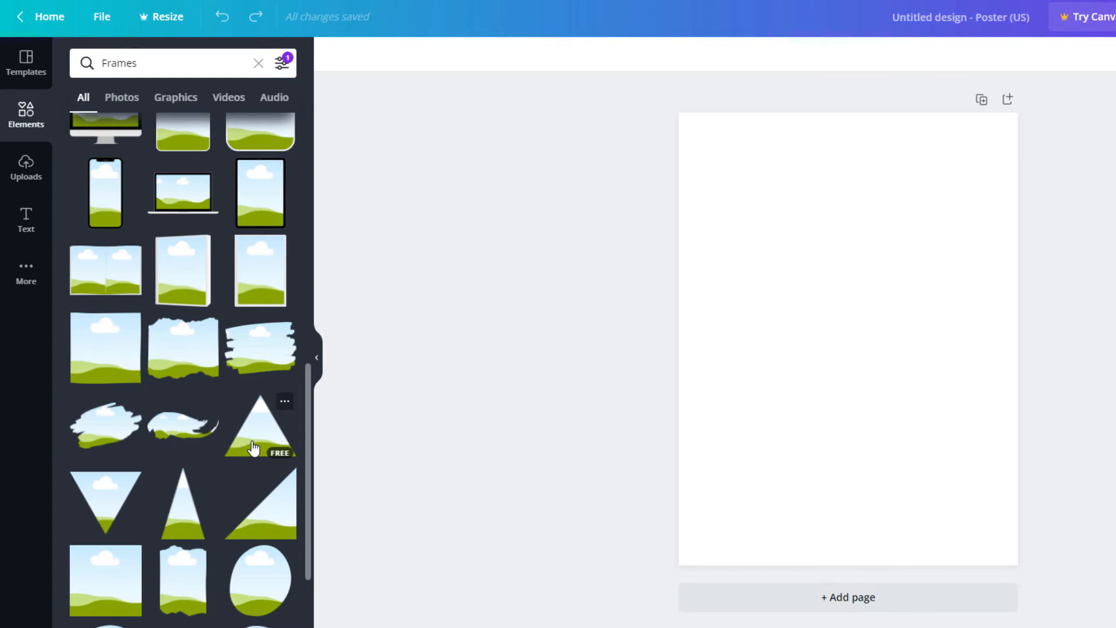
Add the triangle frame to the poster and enlarge it with a corner handle
left_click(259, 425)
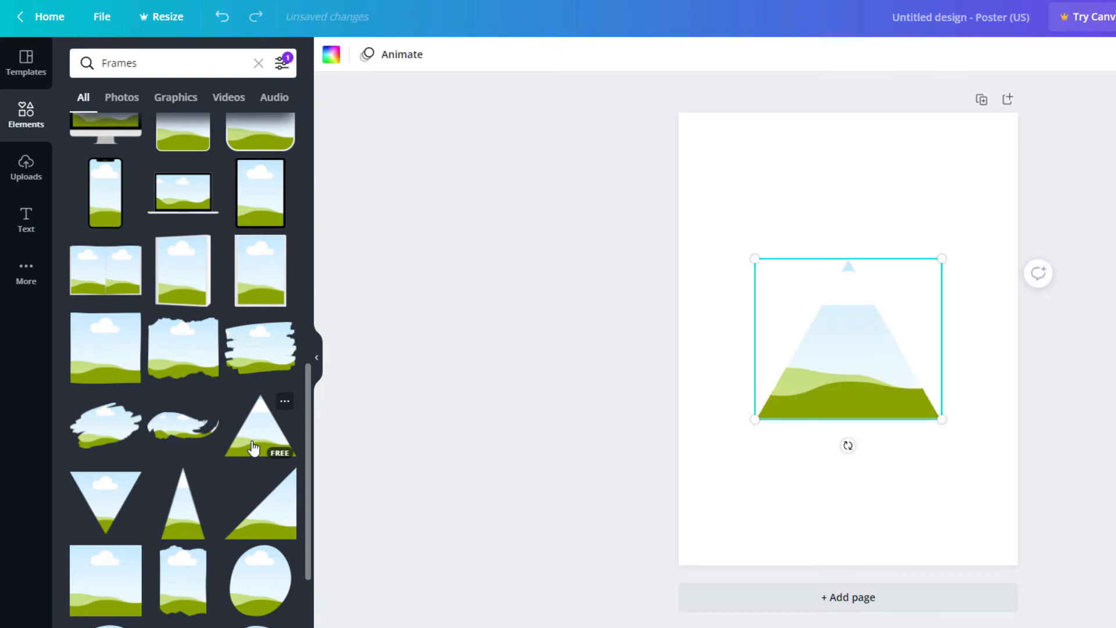
mouse_move(825, 427)
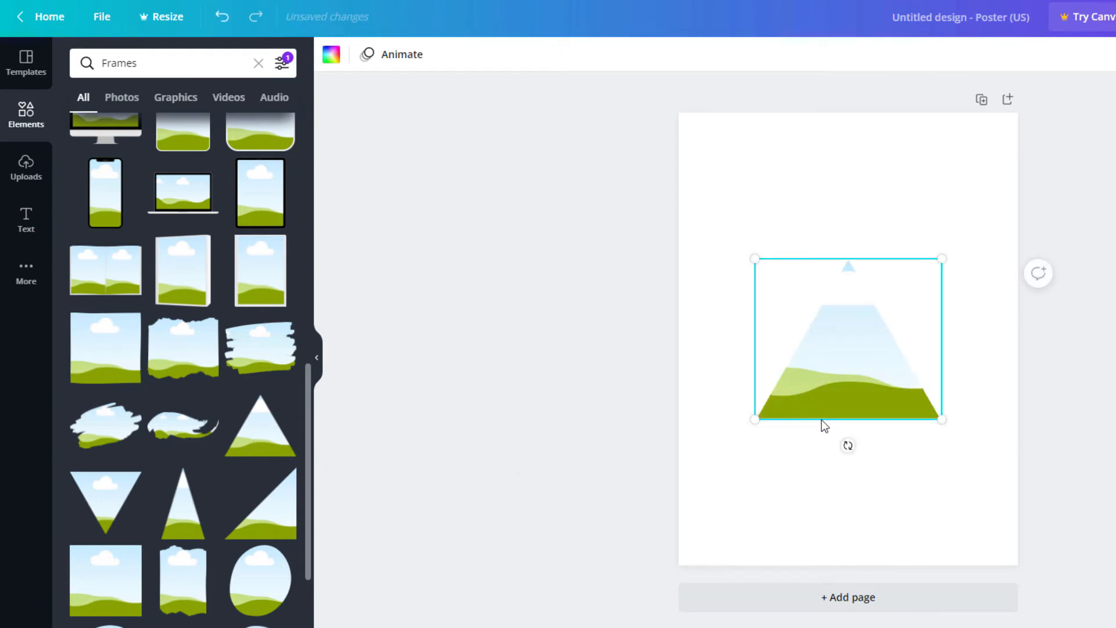
mouse_move(941, 257)
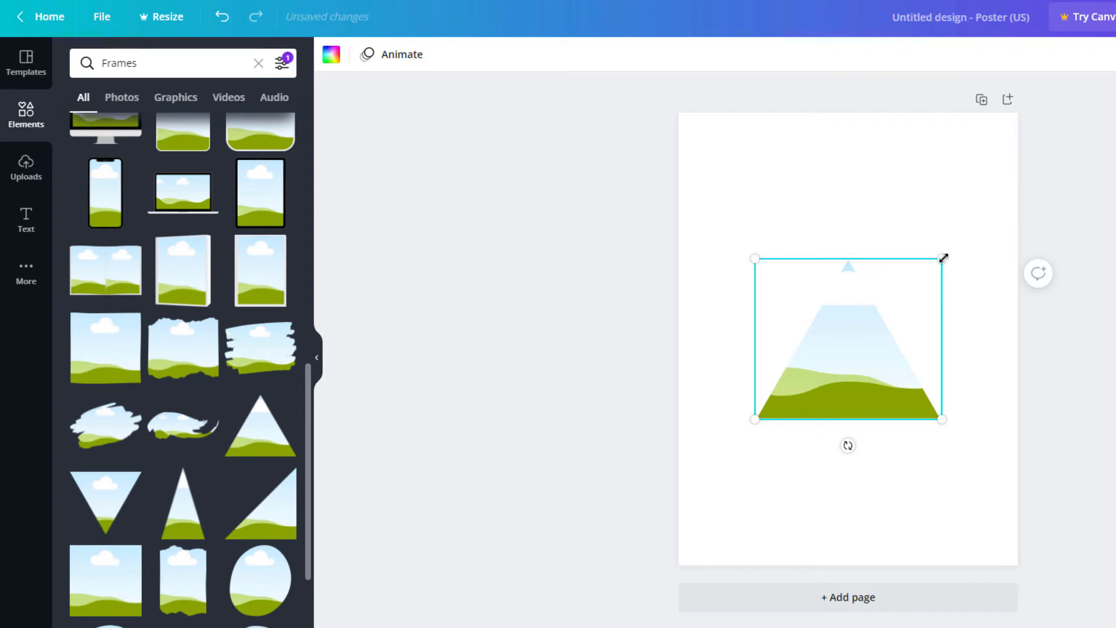
left_click_drag(847, 338, 824, 347)
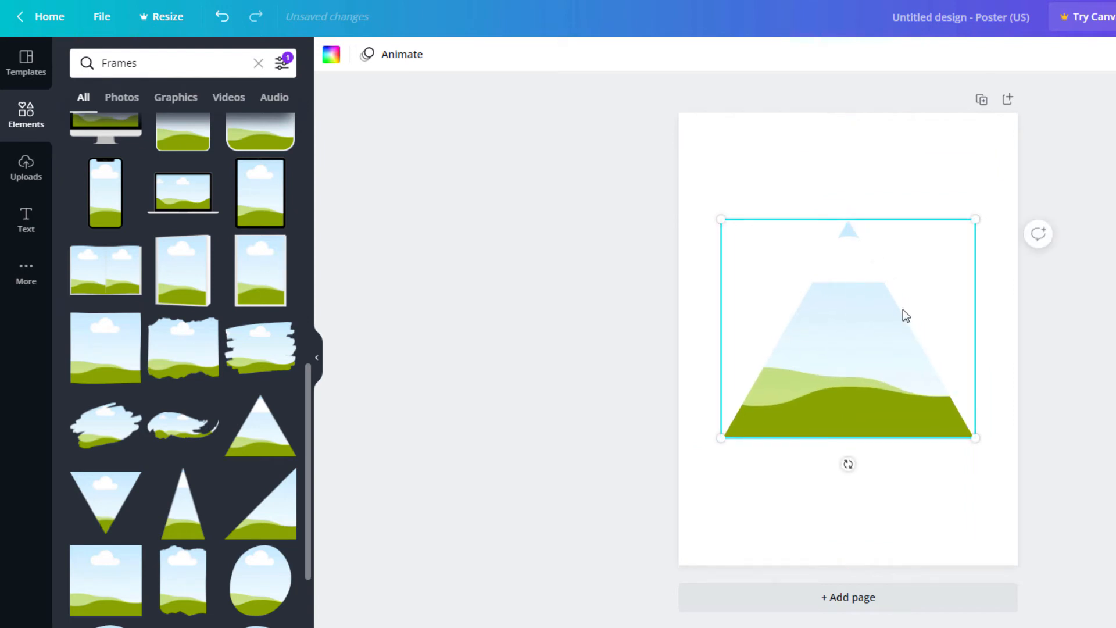
mouse_move(920, 459)
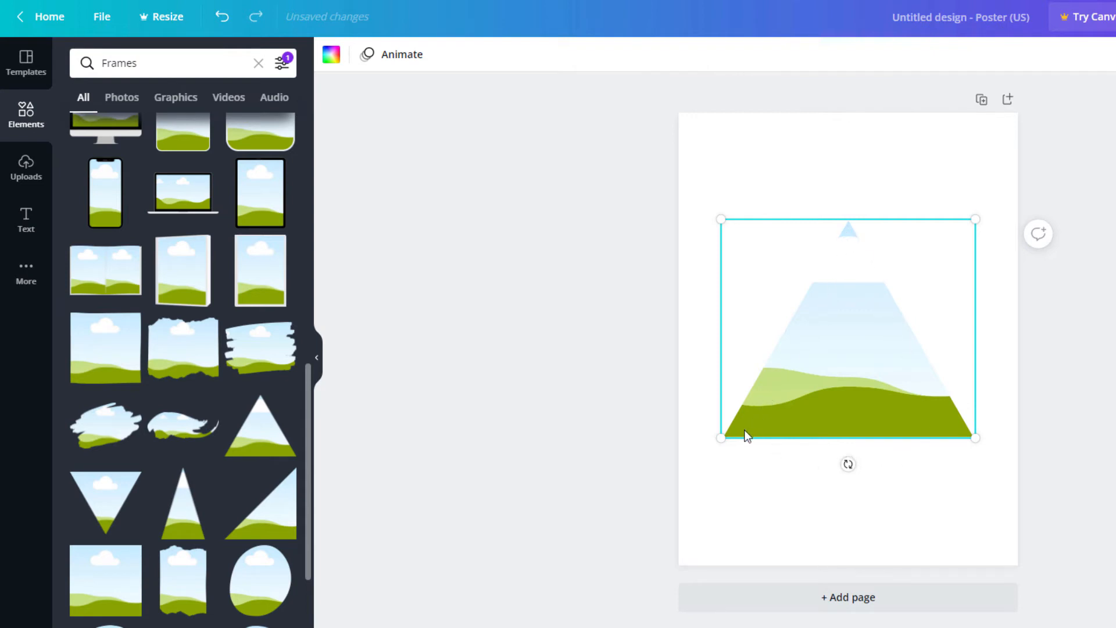
mouse_move(104, 192)
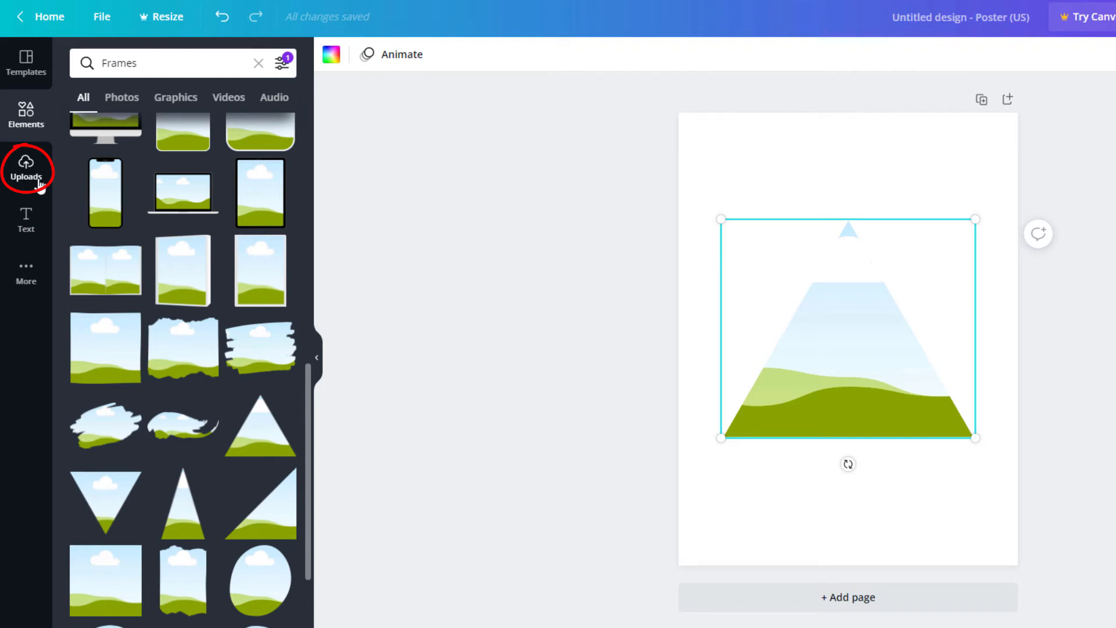
Show the Uploads images, backing out of the Upload media file picker without choosing a file
left_click(26, 169)
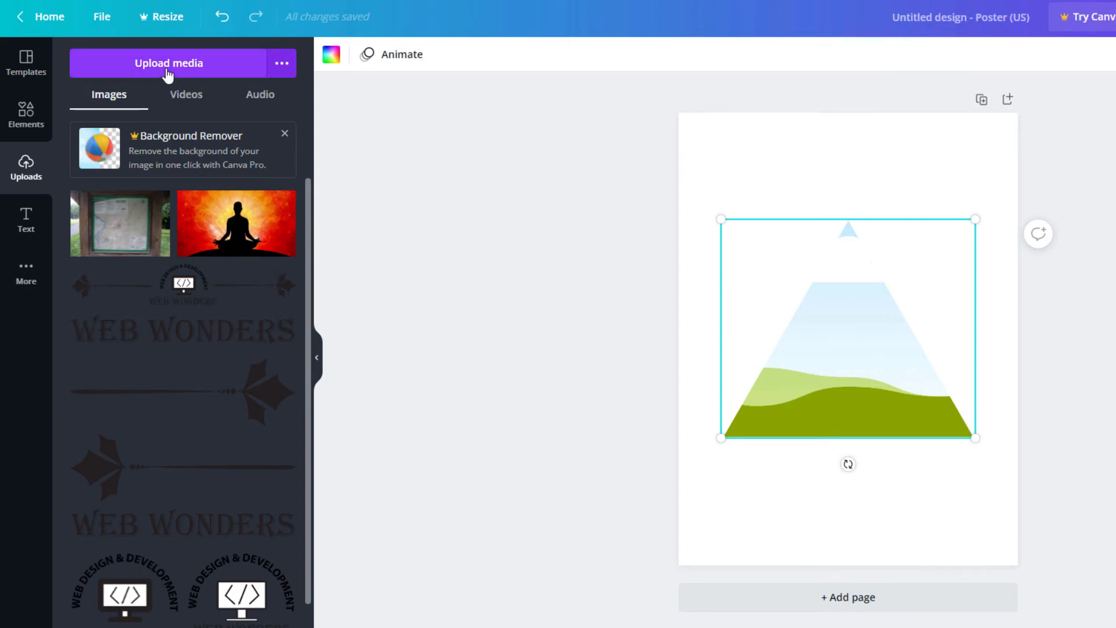
left_click(170, 65)
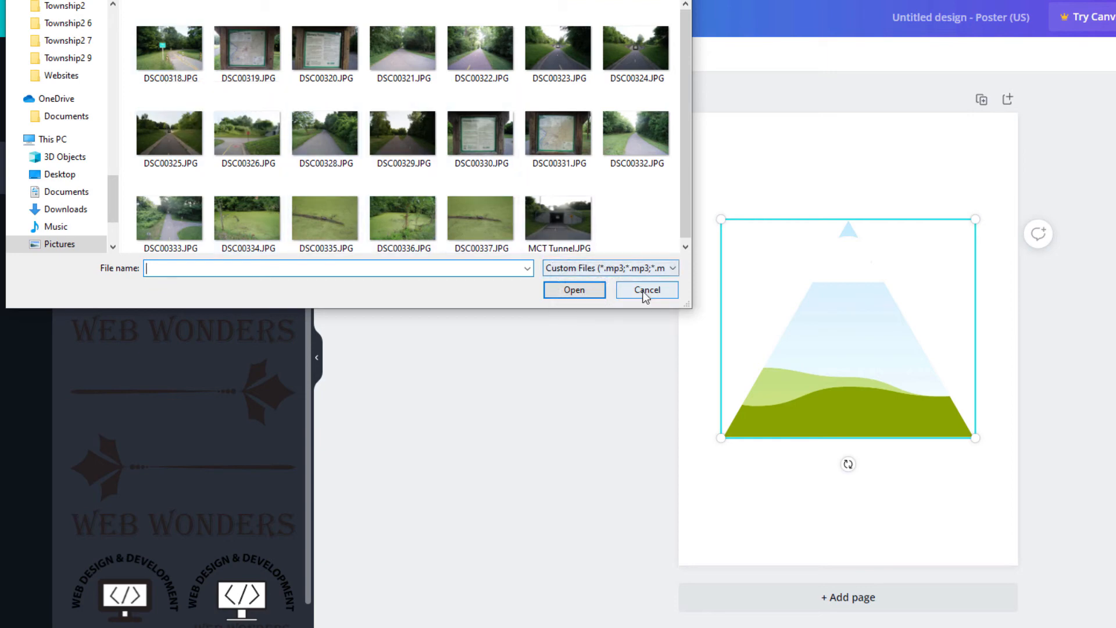
left_click(647, 290)
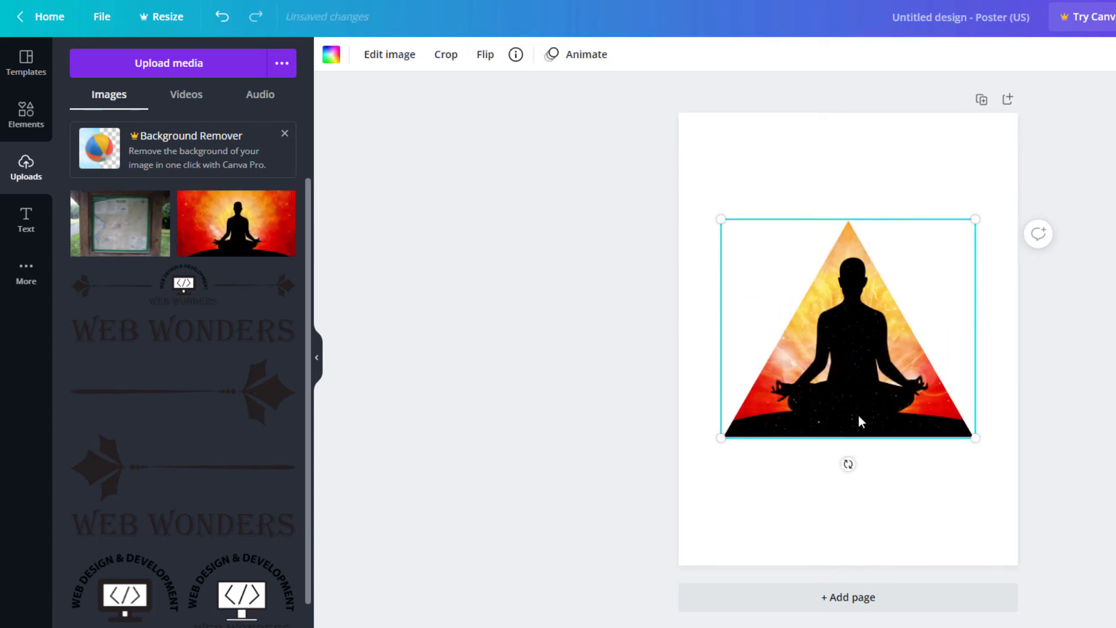
mouse_move(855, 394)
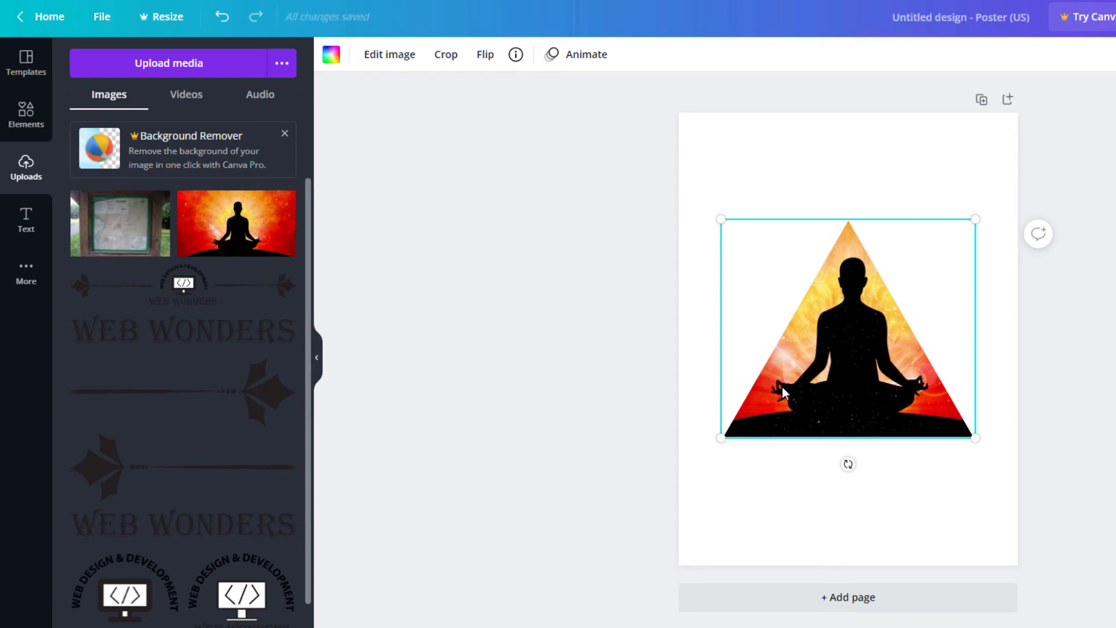
mouse_move(853, 384)
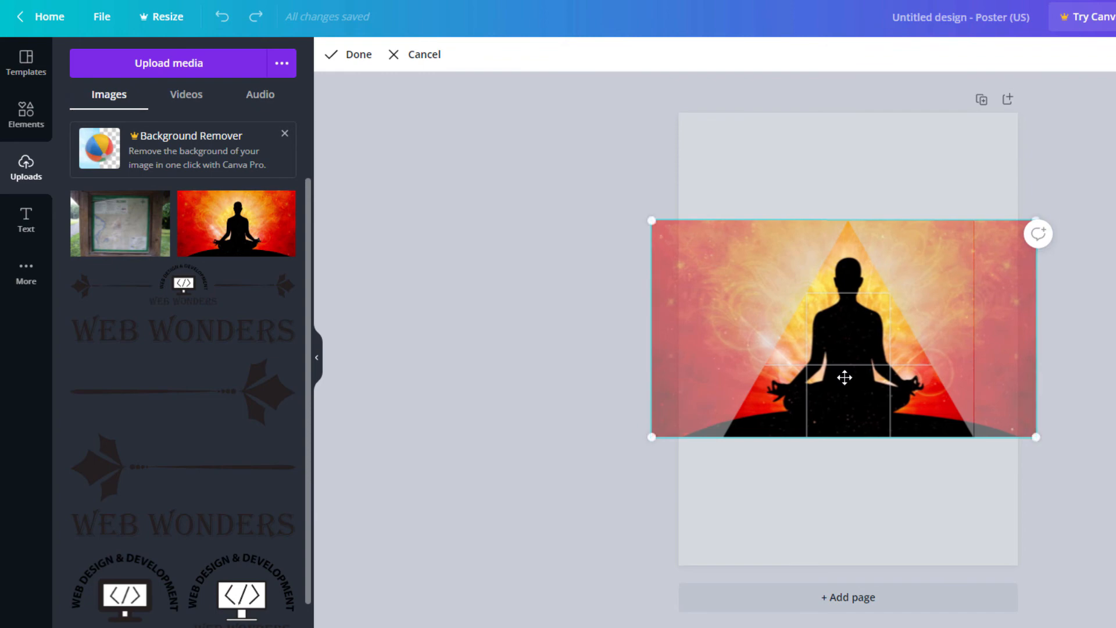
Confirm the meditation silhouette's position inside the triangle frame with Done
left_click(356, 54)
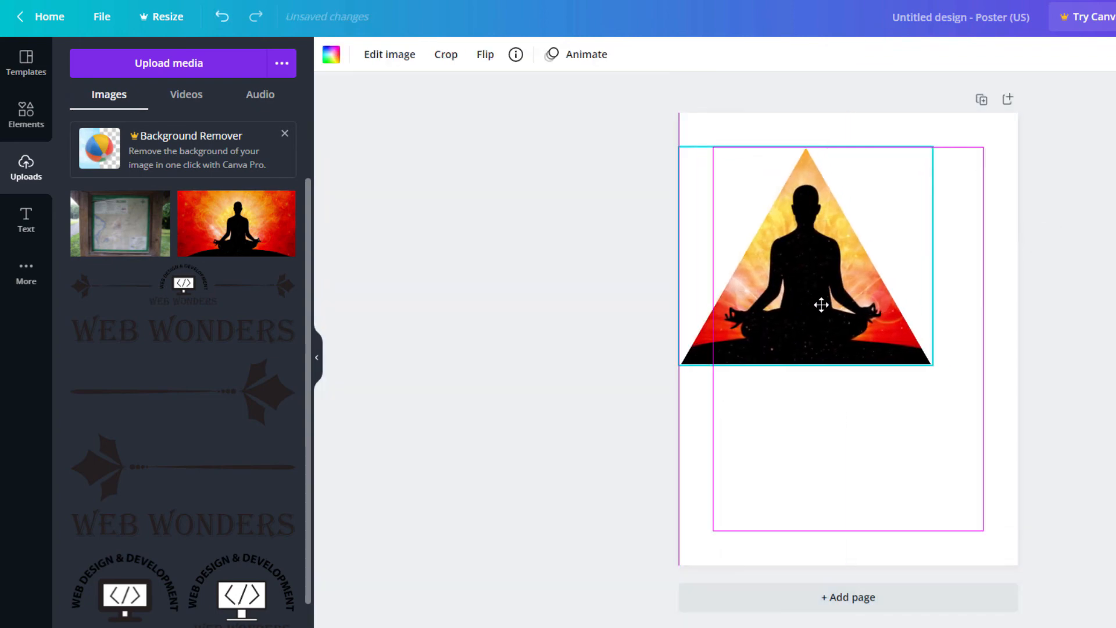
Move the framed meditation triangle toward the poster's top and shrink it
left_click_drag(819, 304, 824, 459)
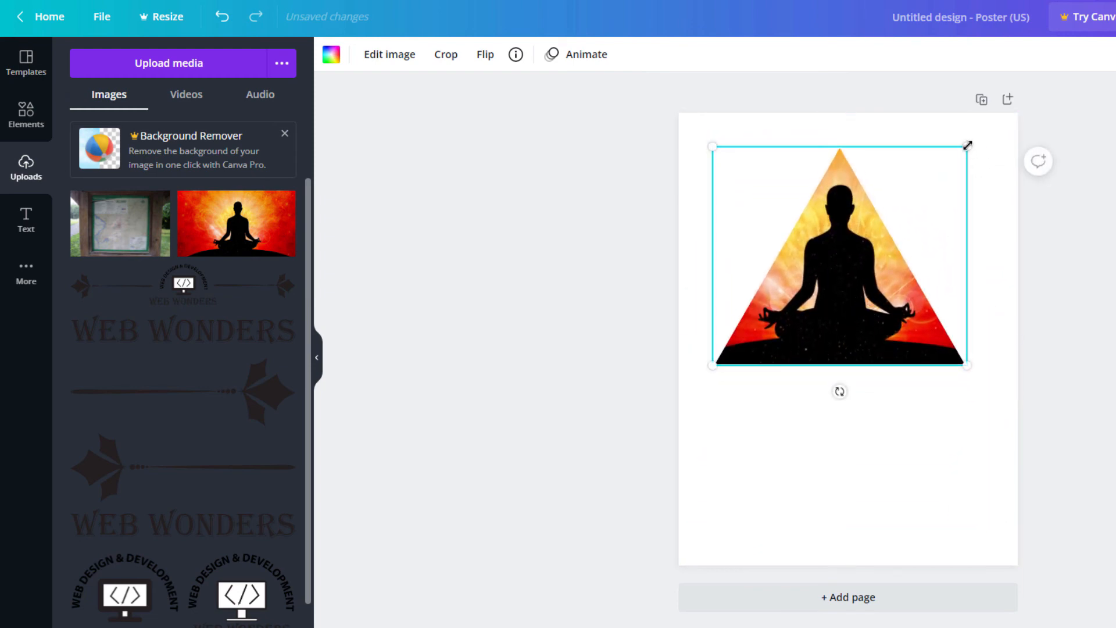
left_click_drag(966, 145, 871, 226)
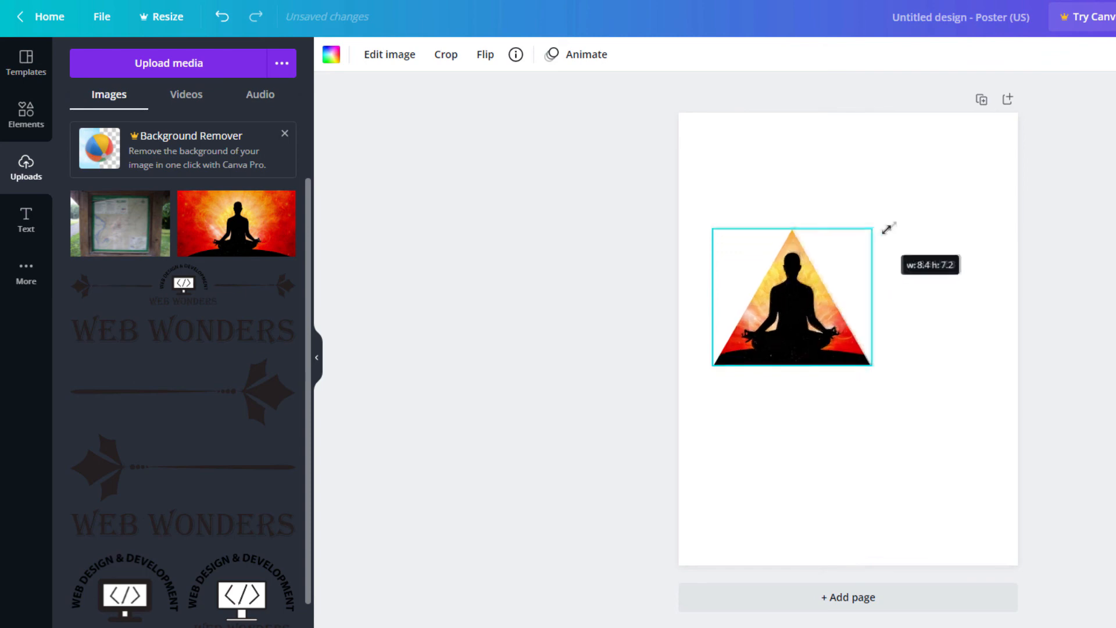